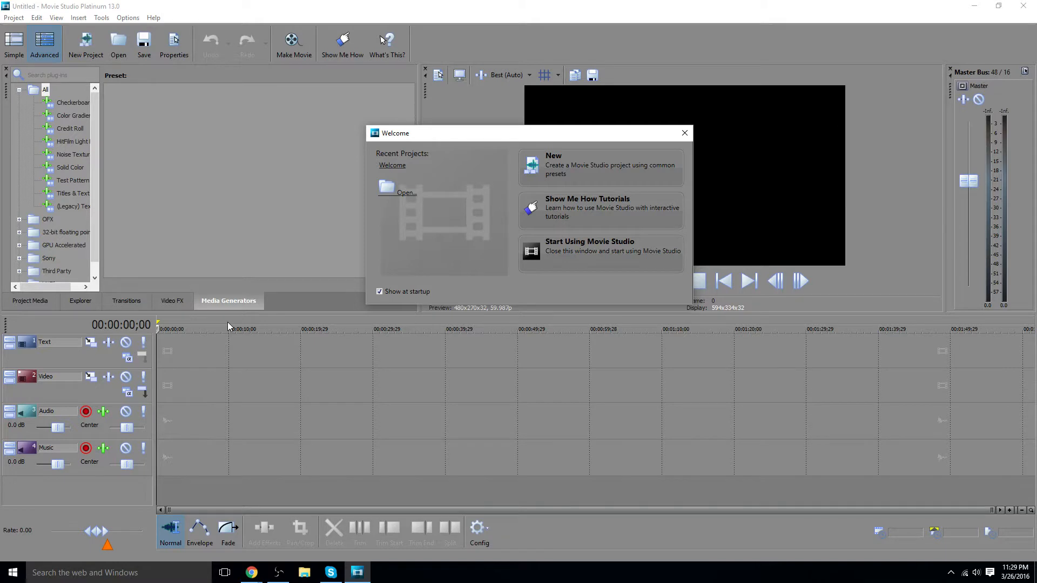
mouse_move(231, 328)
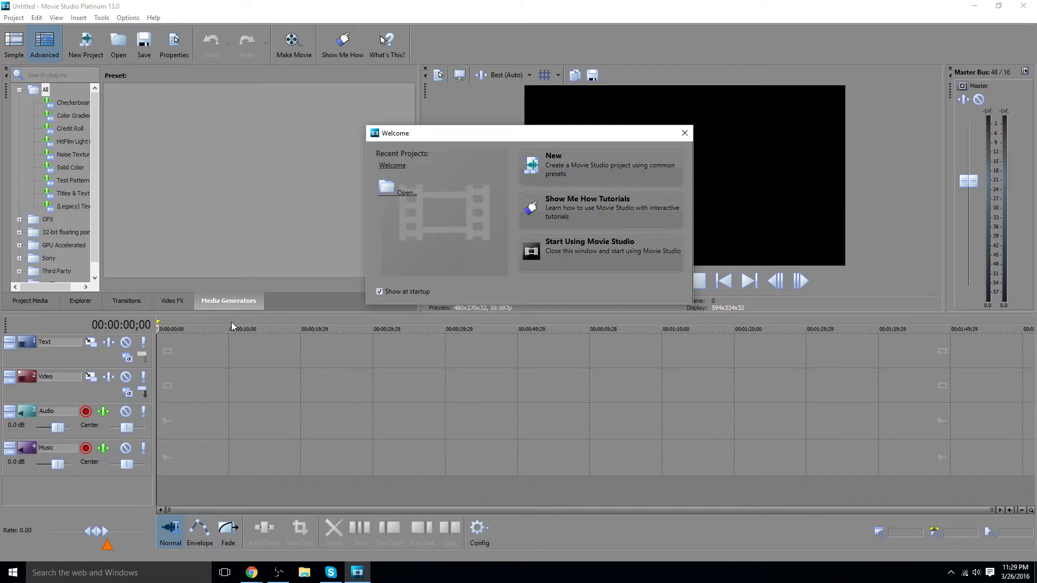
mouse_move(418, 483)
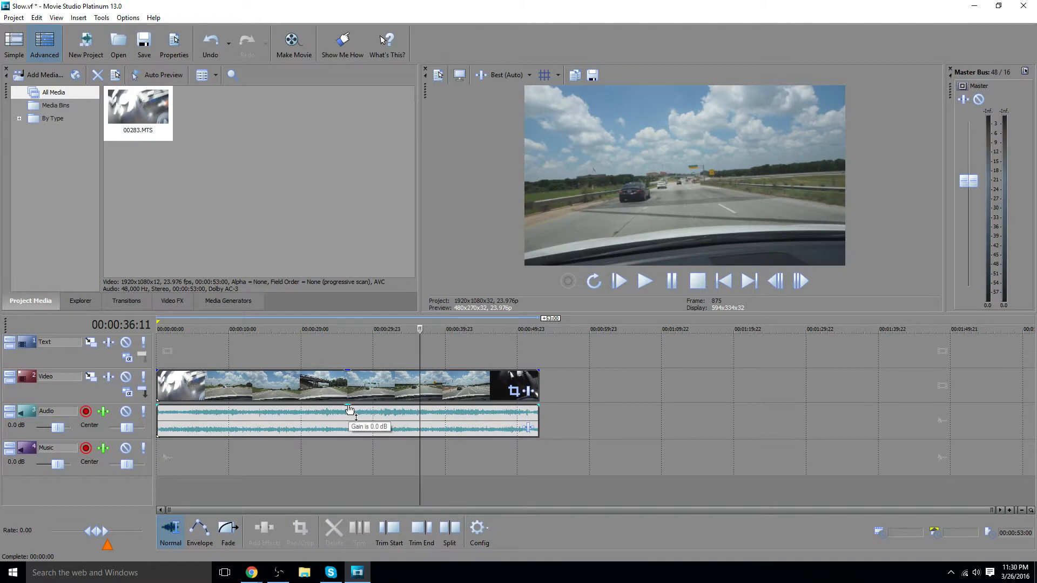
Select the 00283.MTS clip's audio event on the timeline
click(348, 422)
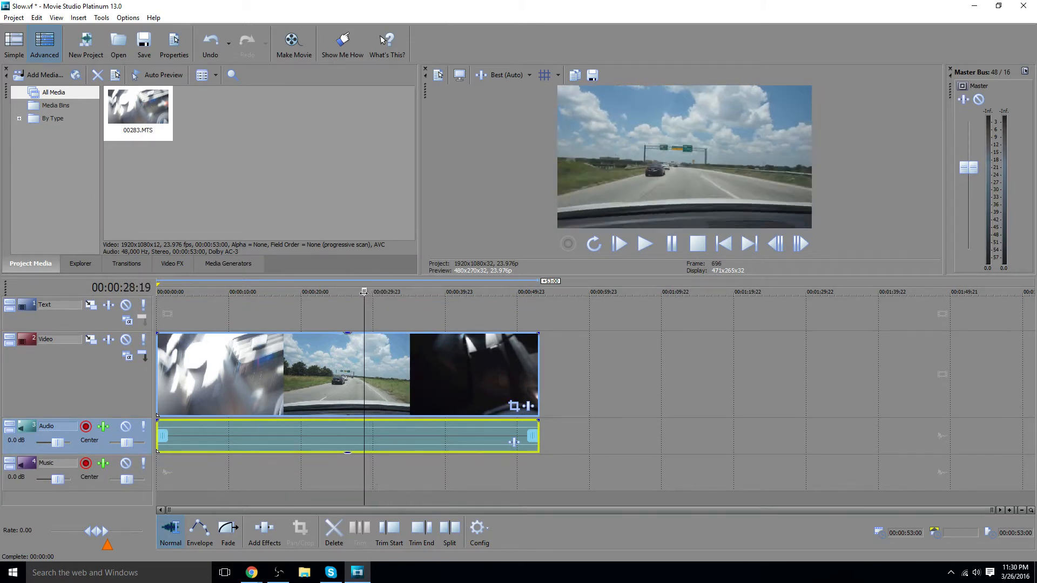
Split the driving clip at the point where the car reaches the bridge
click(293, 291)
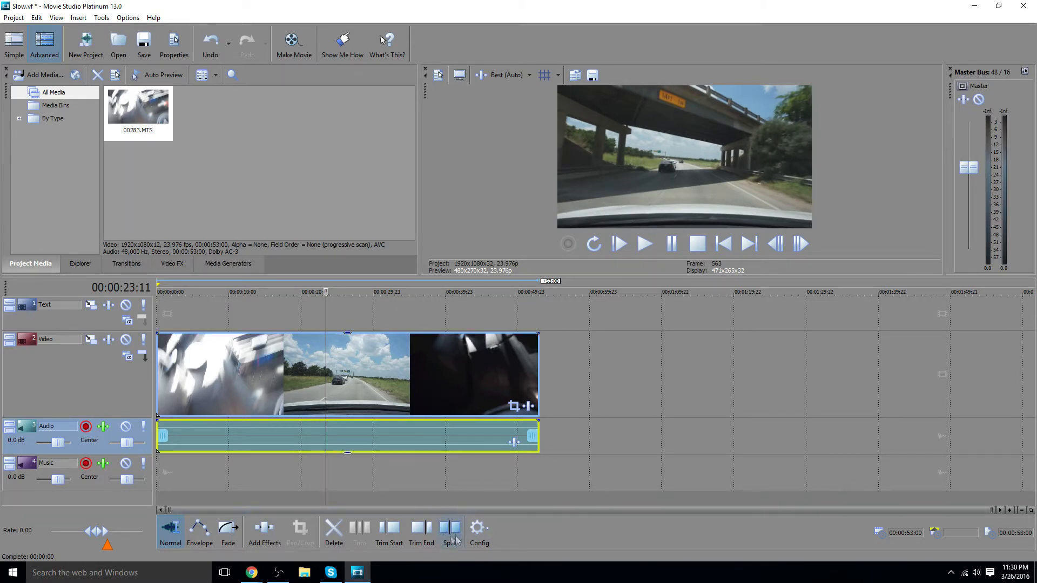
mouse_move(449, 529)
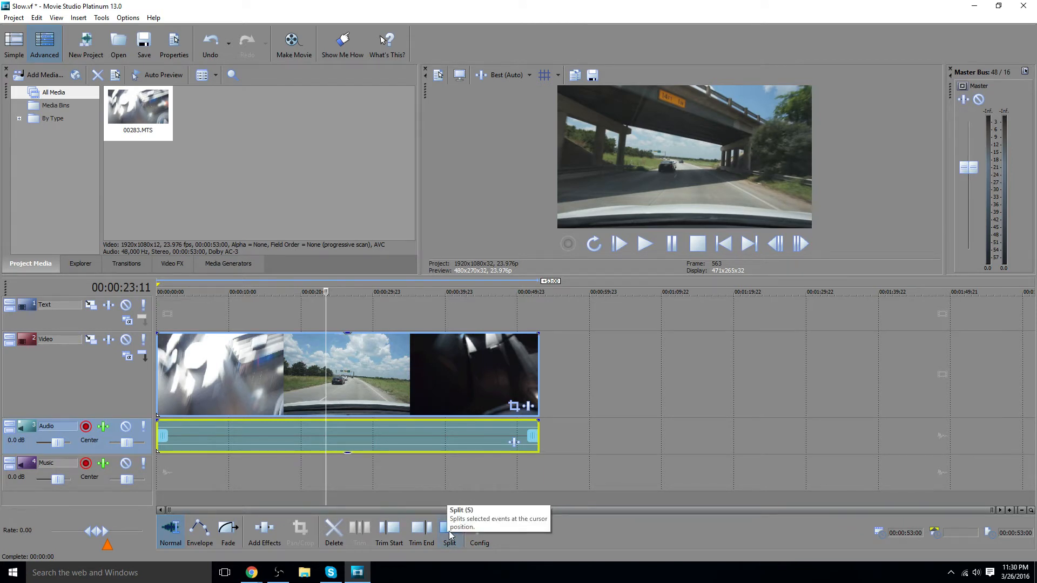
click(449, 531)
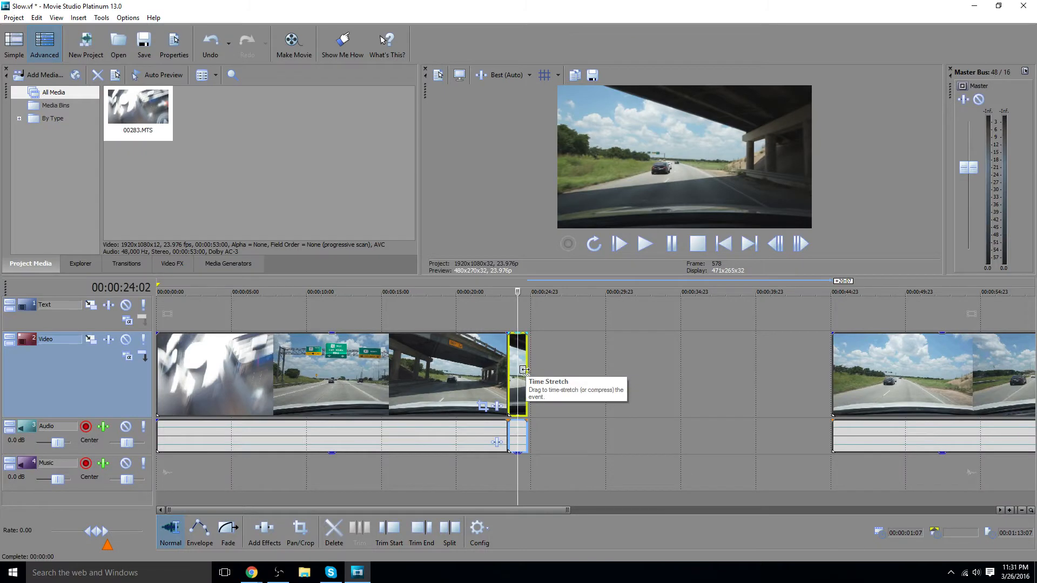
Ctrl-drag the bridge event's right edge to stretch it into slow motion
drag(525, 369, 534, 376)
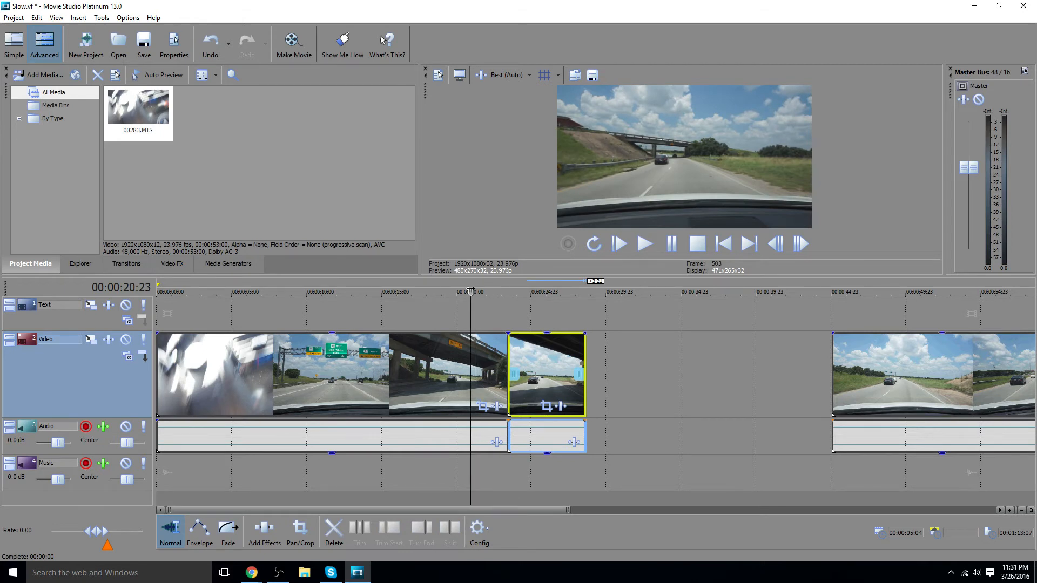
Select the later driving-clip event sitting after the gap
click(644, 244)
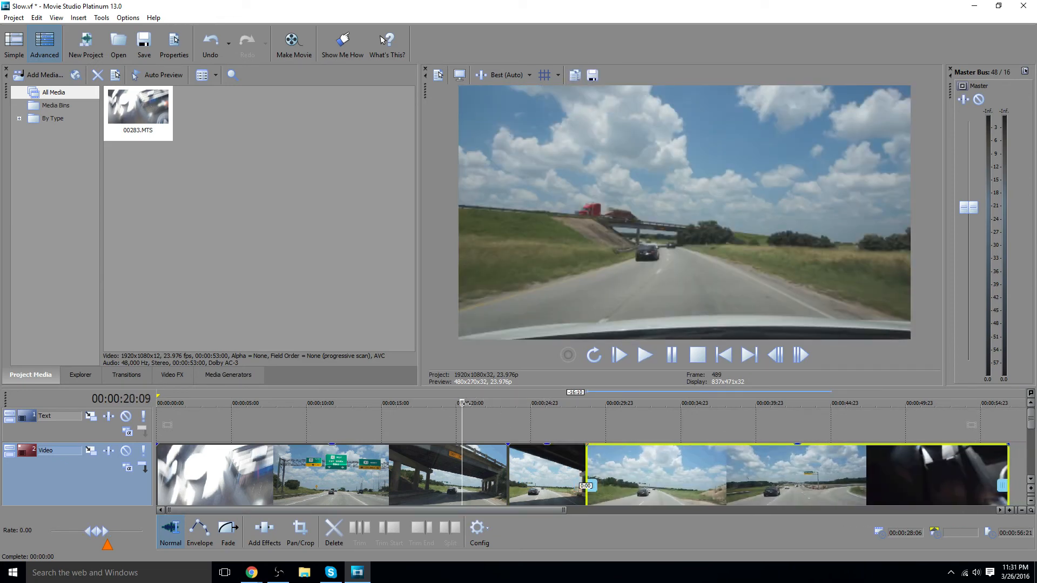
Select the stretched bridge event and play it back in the preview
click(618, 355)
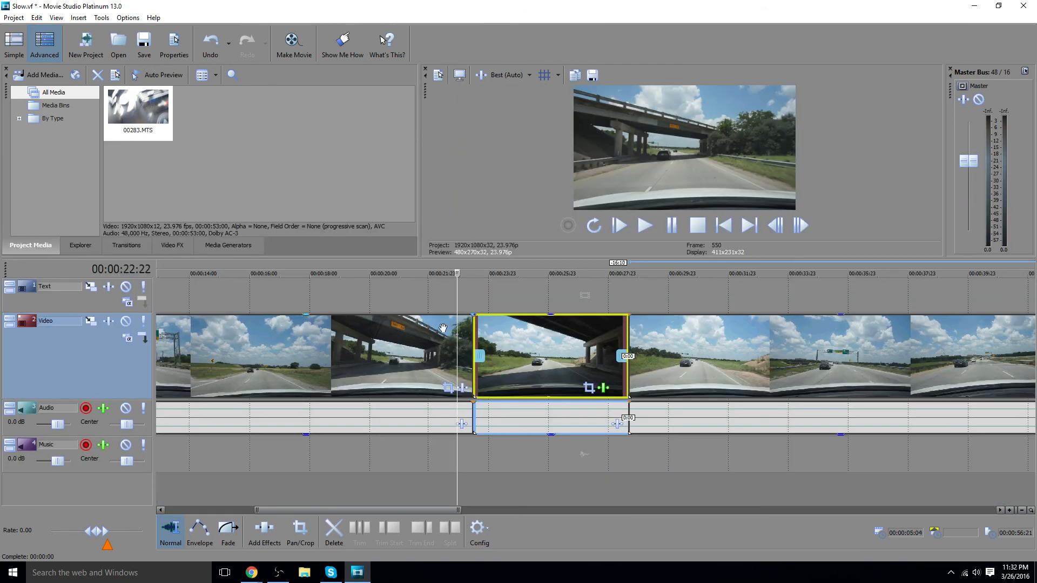
click(643, 226)
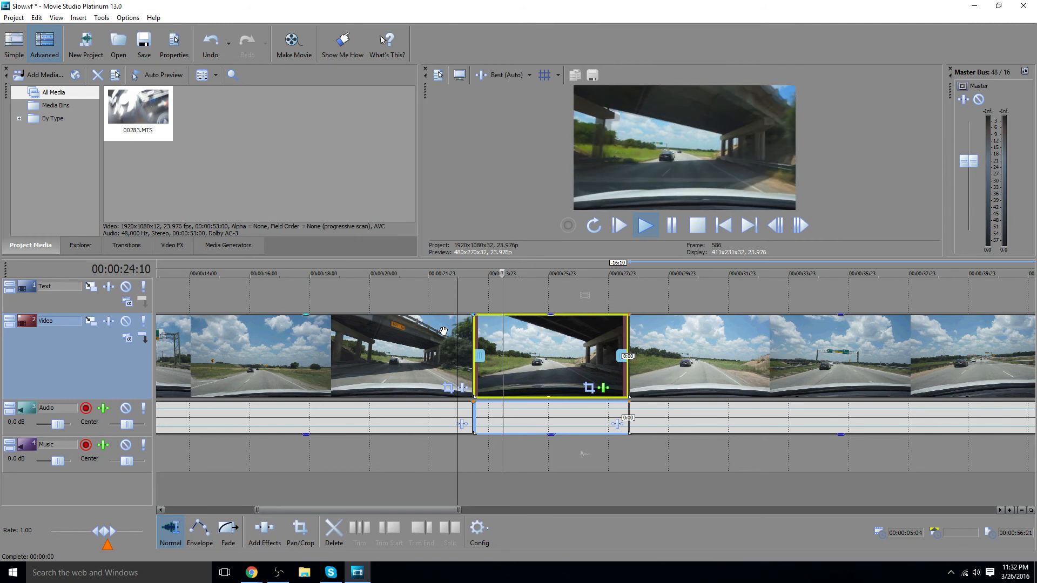